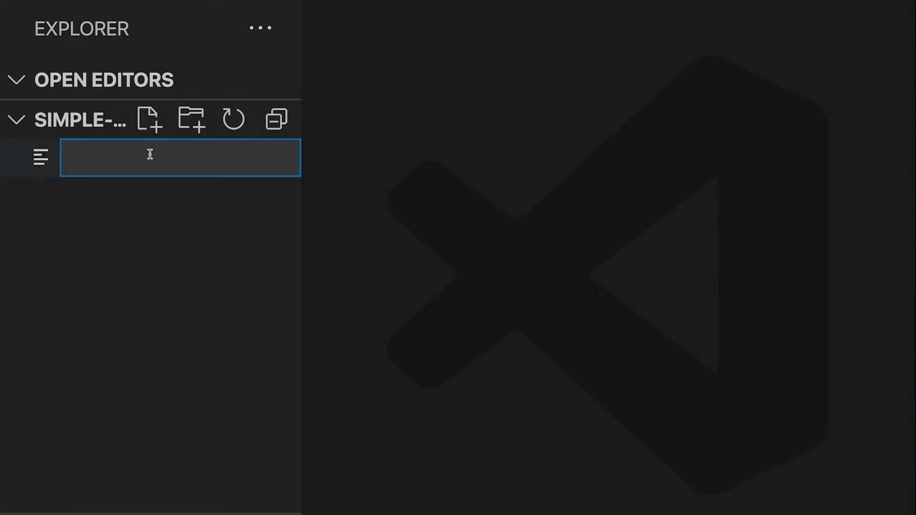
# - Name the new file index.php and add <?php with $routes = [];
pyautogui.write('index.php')
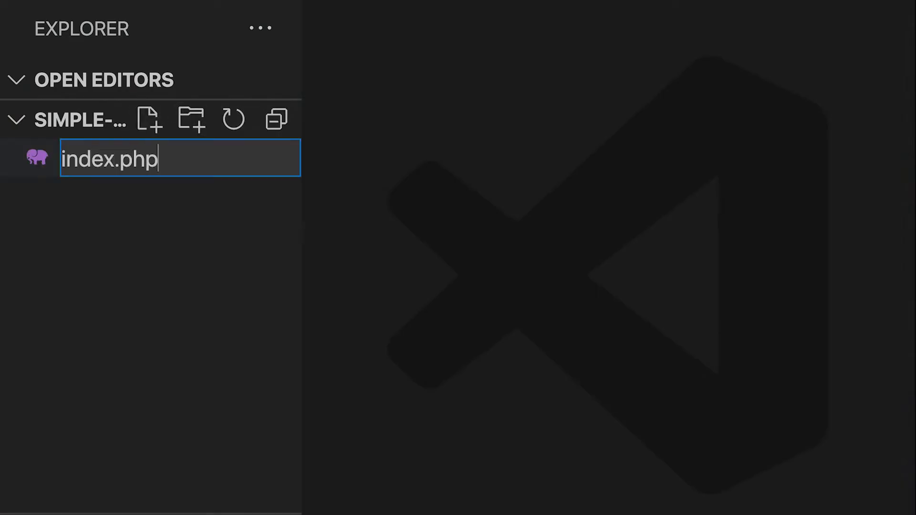
pyautogui.write('$r')
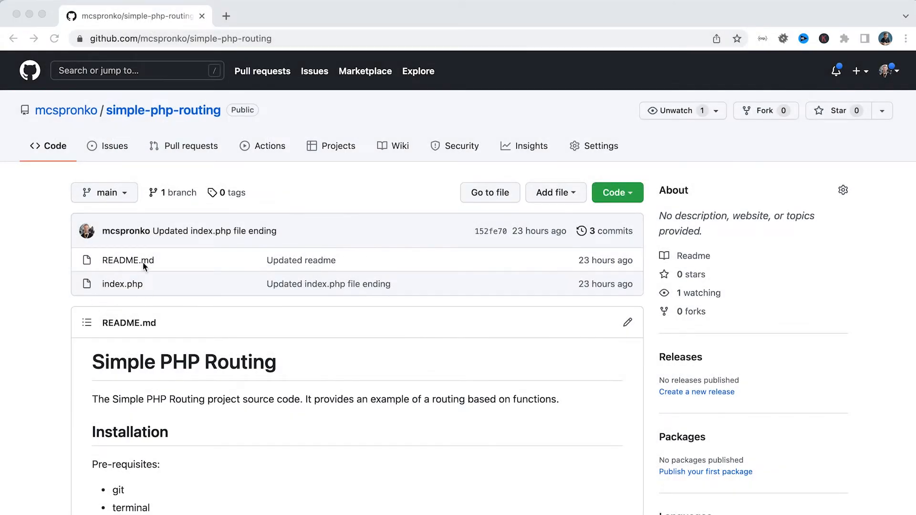
pyautogui.scroll(-3)
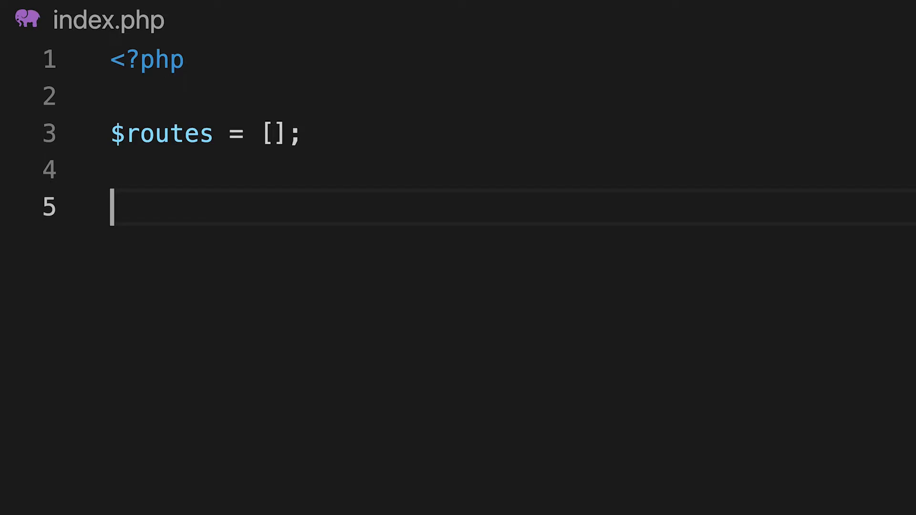
# - Add route('/') echoing "Home Page" and route('/login') echoing "Login Page"
pyautogui.write("route('/');")
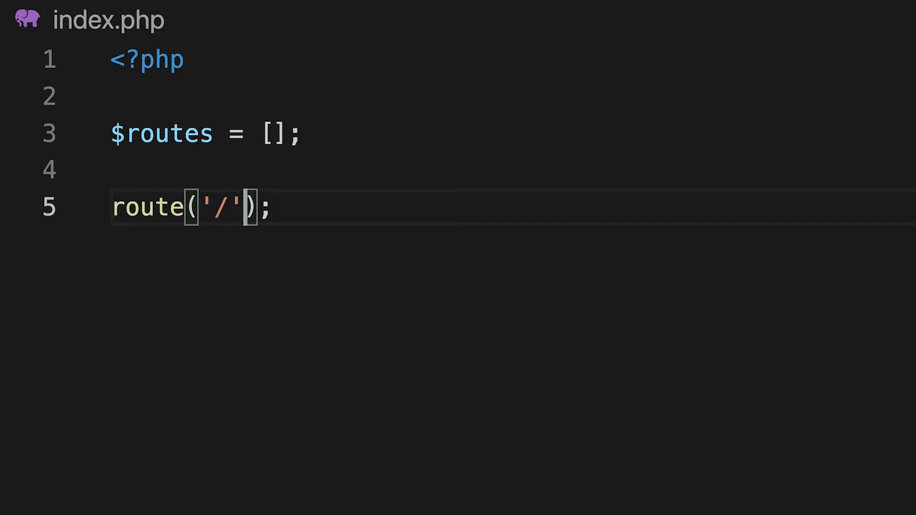
pyautogui.write(', function (')
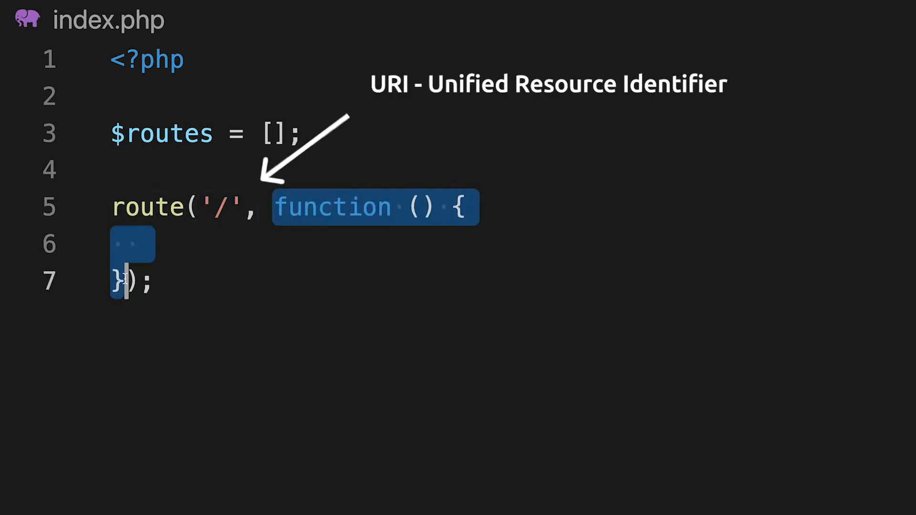
pyautogui.write('echo ""')
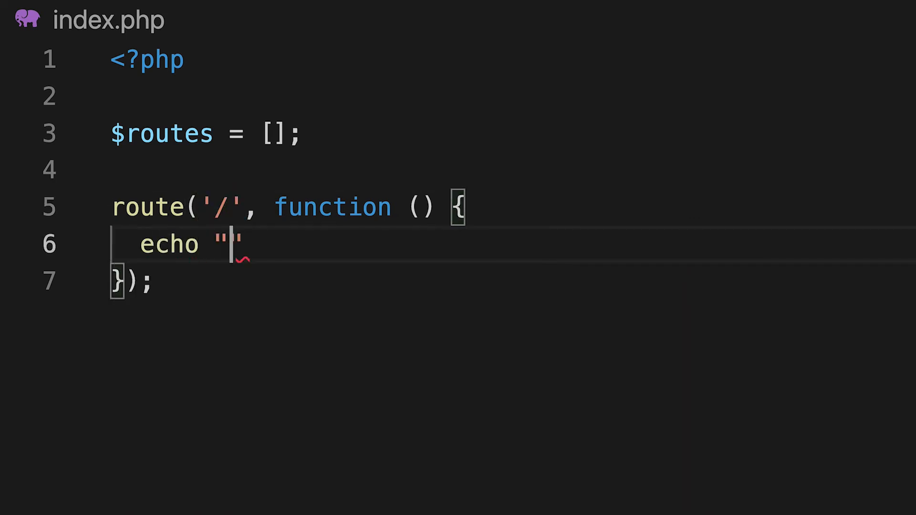
pyautogui.write('Home Pag')
pyautogui.write("route('/login', function () {")
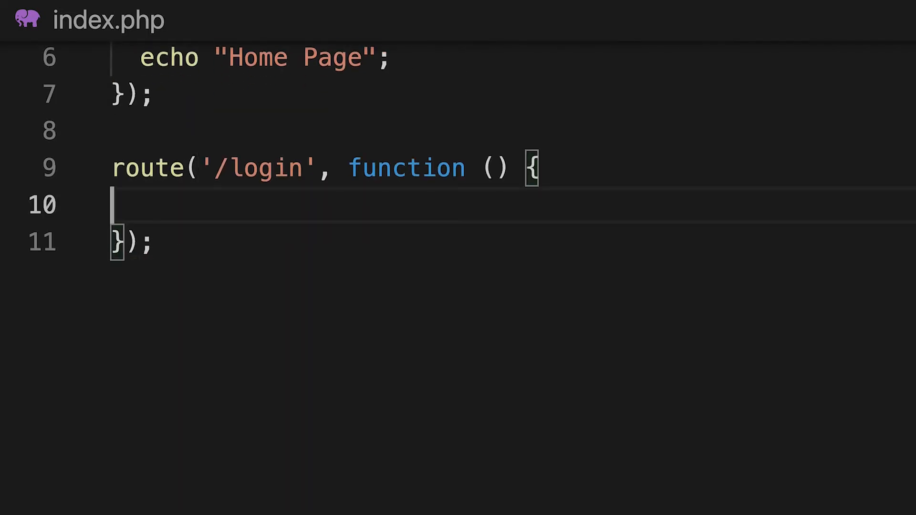
pyautogui.write('echo "Login Page";')
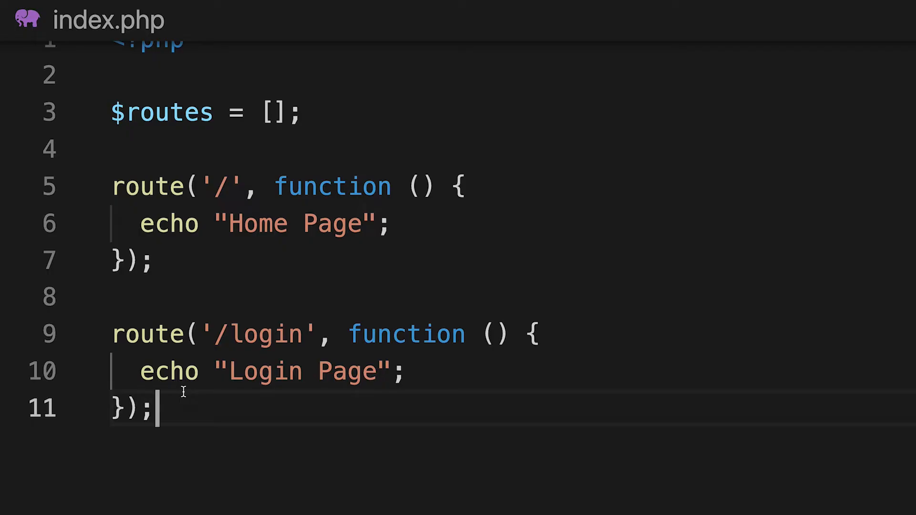
# - Write route(string $path, callable $callback) using global $routes and $routes[$path] = $callback
pyautogui.write('function route(string')
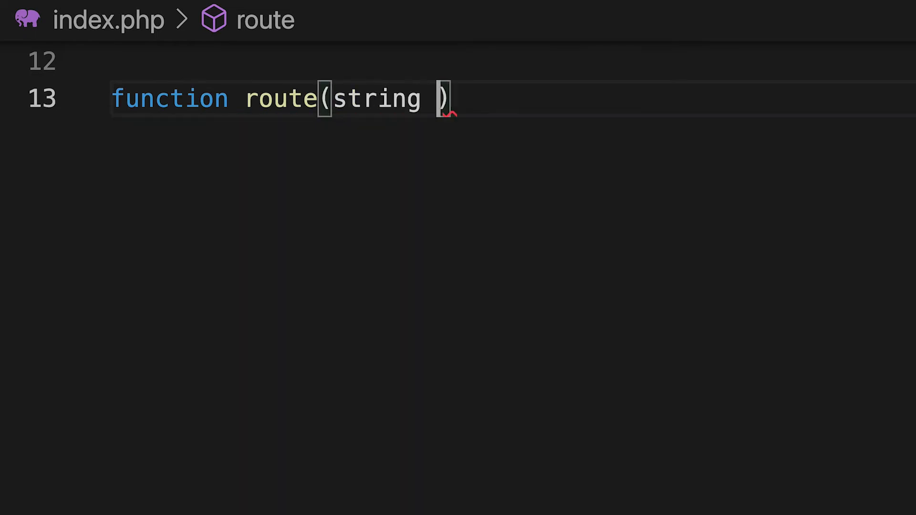
pyautogui.write('$path, callabl')
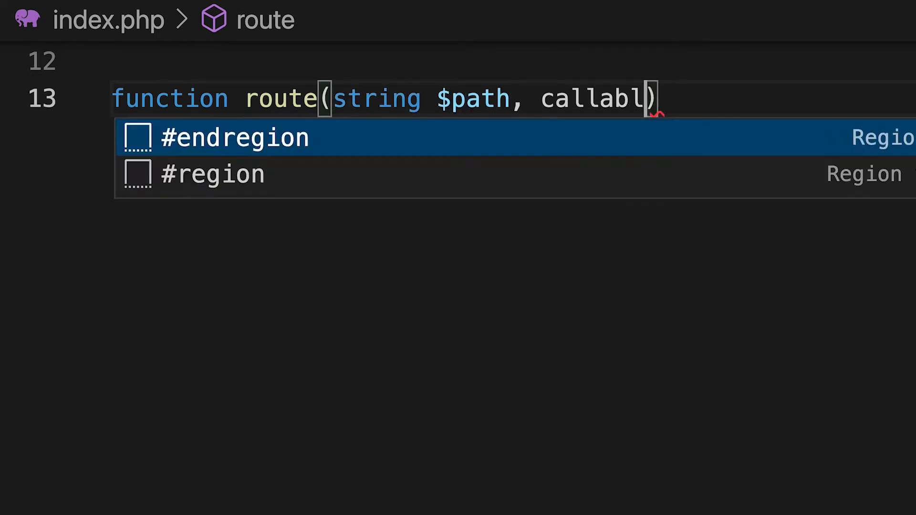
pyautogui.write('e $callback')
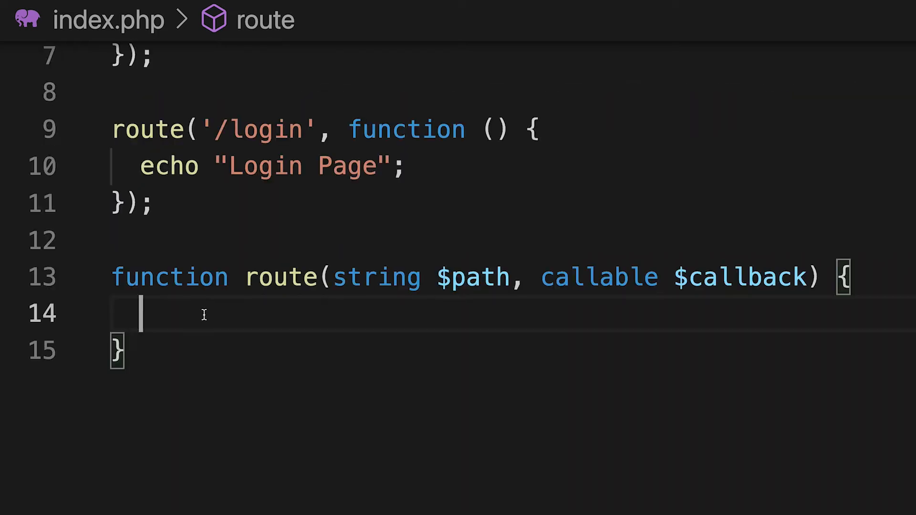
pyautogui.write('global $routes')
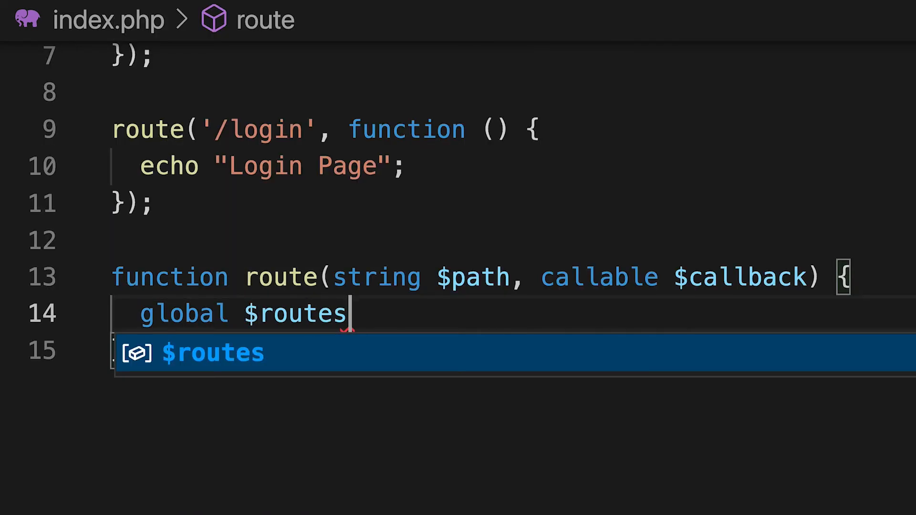
pyautogui.write('$')
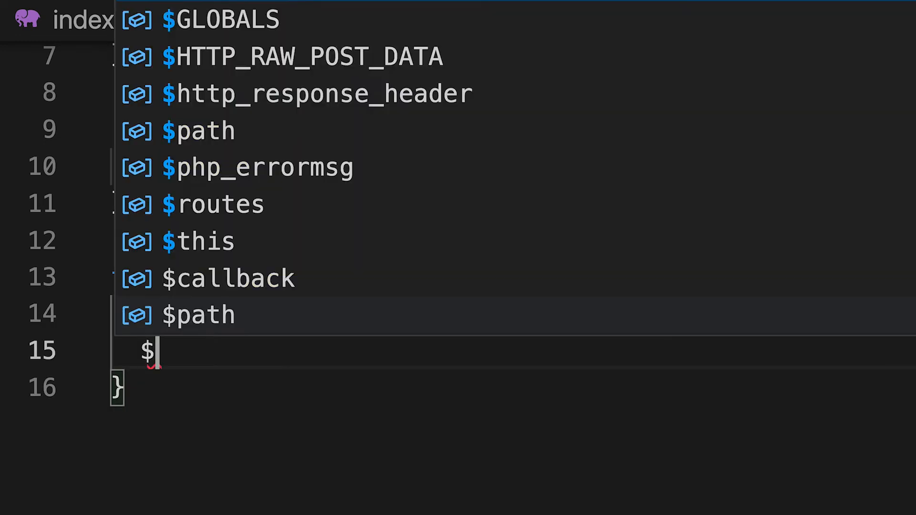
pyautogui.write('routes[$path]')
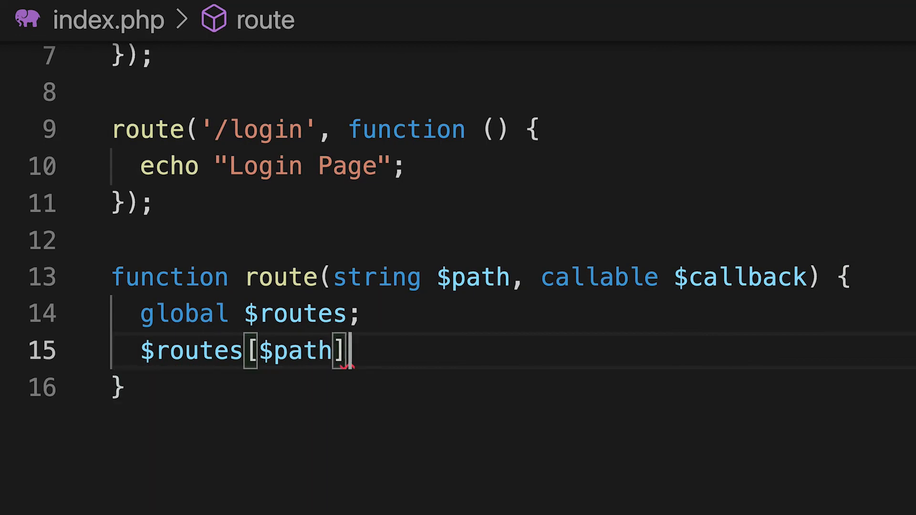
pyautogui.write('= $callback;')
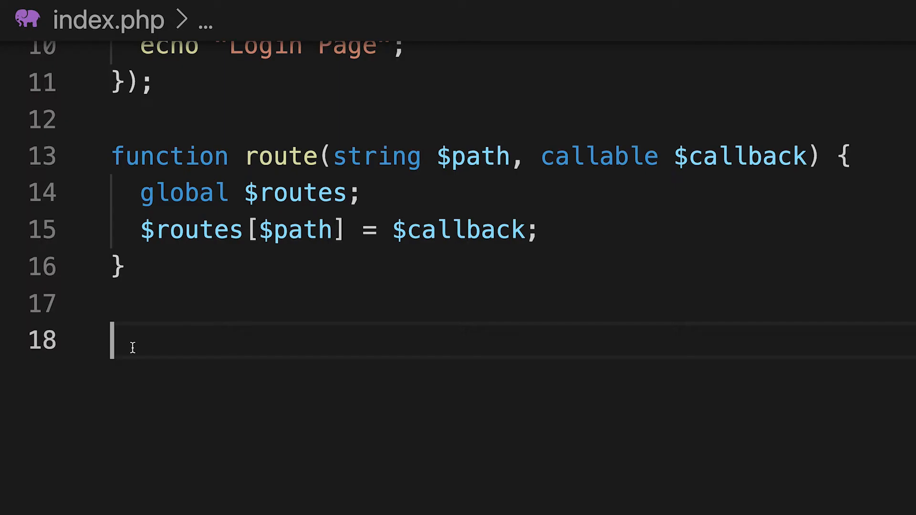
# - Call run() and define it with global $routes and $uri from $_SERVER REQUEST_URI
pyautogui.write('run();')
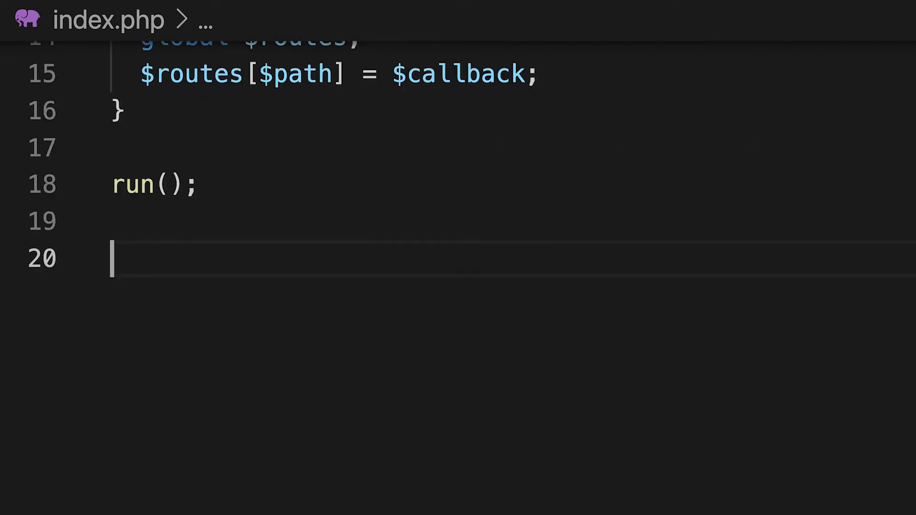
pyautogui.write('function')
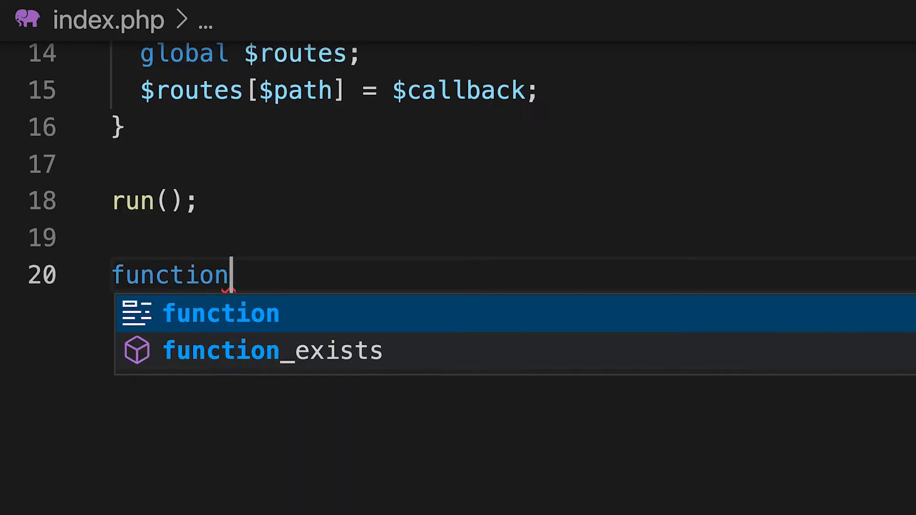
pyautogui.write('run() {')
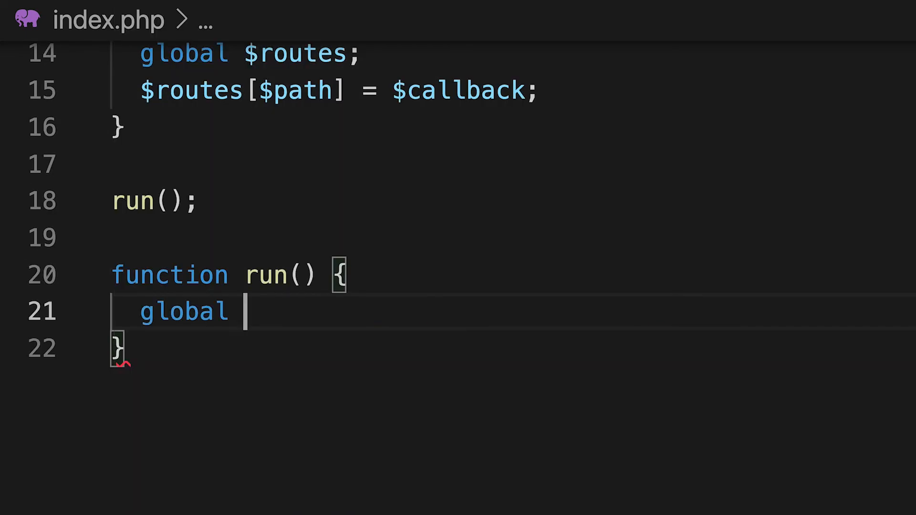
pyautogui.write('$routes;')
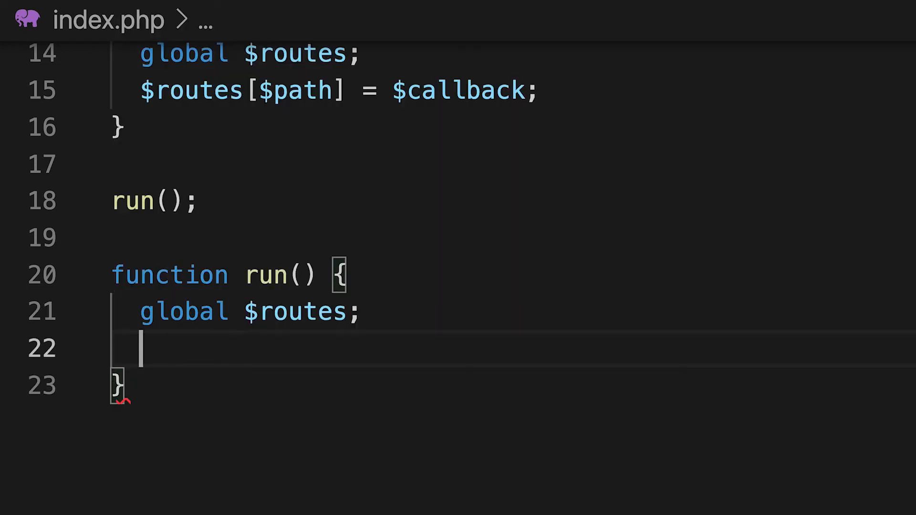
pyautogui.write("$uri = $_SERVER['")
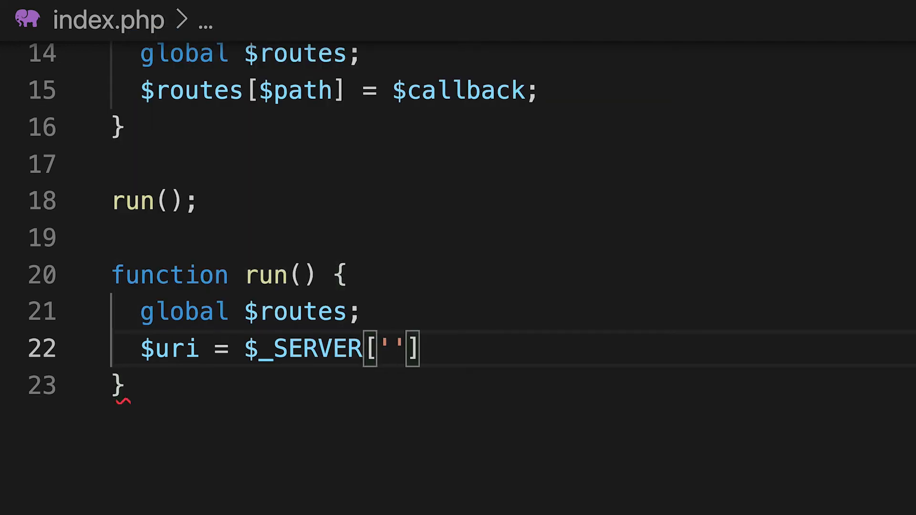
pyautogui.write('REQUEST_URI')
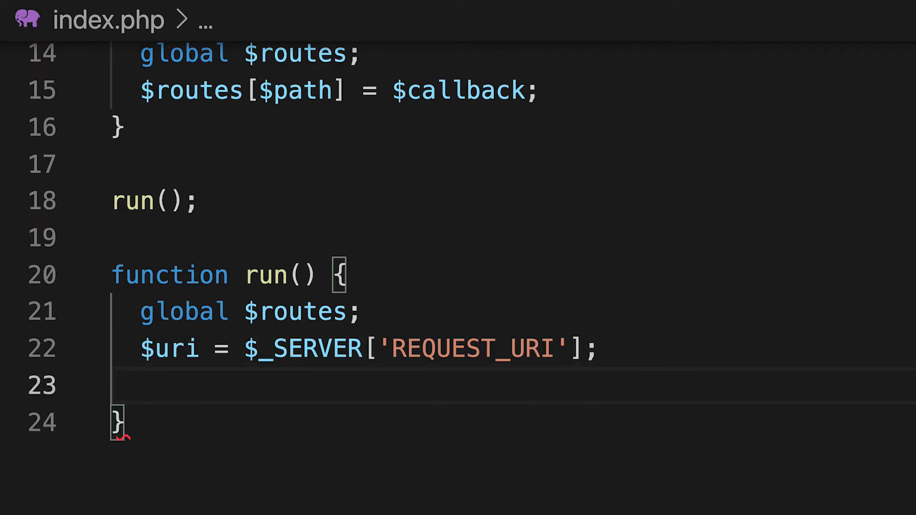
# - Loop over $routes, skipping any path !== $uri and calling the matching callback
pyautogui.write('foreach ($routes as $path => $ca')
pyautogui.write('if ($')
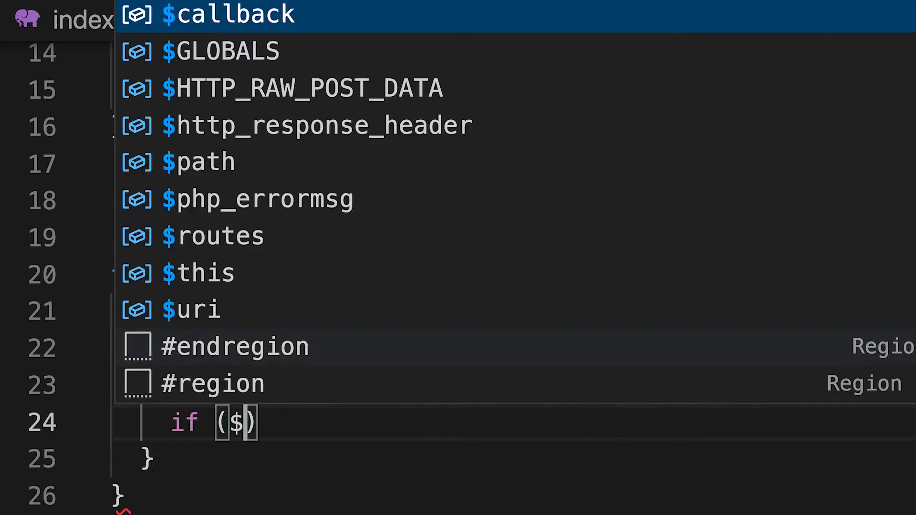
pyautogui.write('path !== $uri')
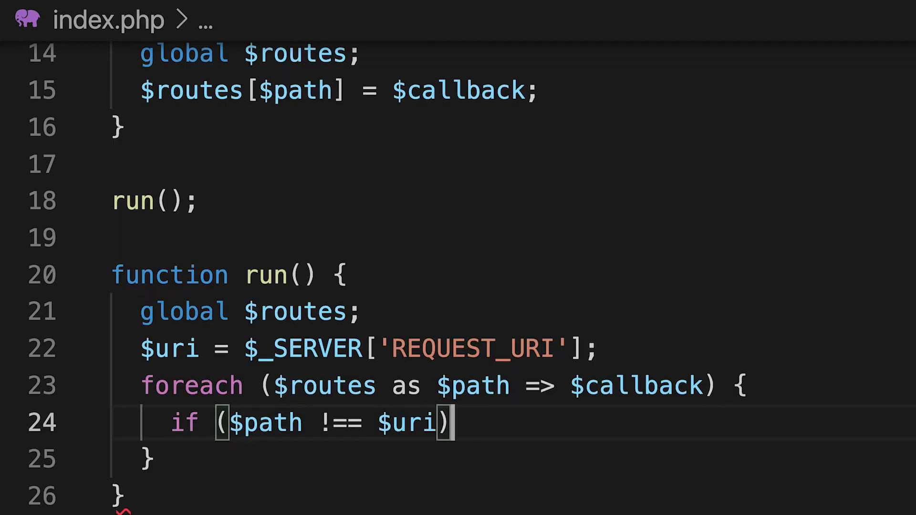
pyautogui.write('continue;')
pyautogui.write('$callback();')
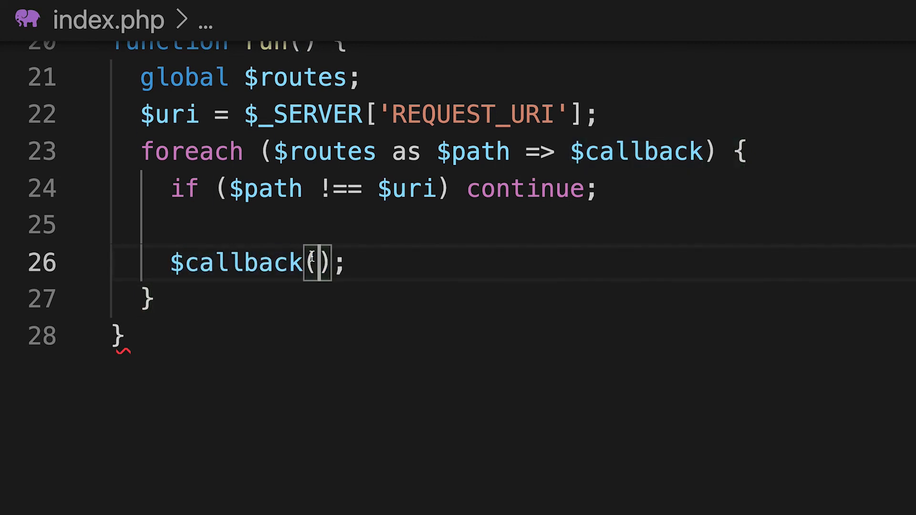
pyautogui.click(199, 7)
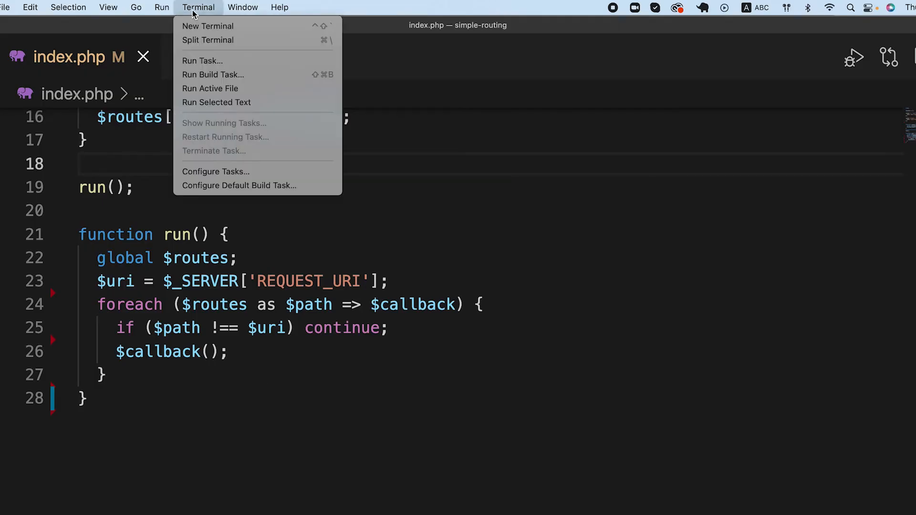
# - Run 'php -S localhost:9990' in a new integrated terminal
pyautogui.click(207, 26)
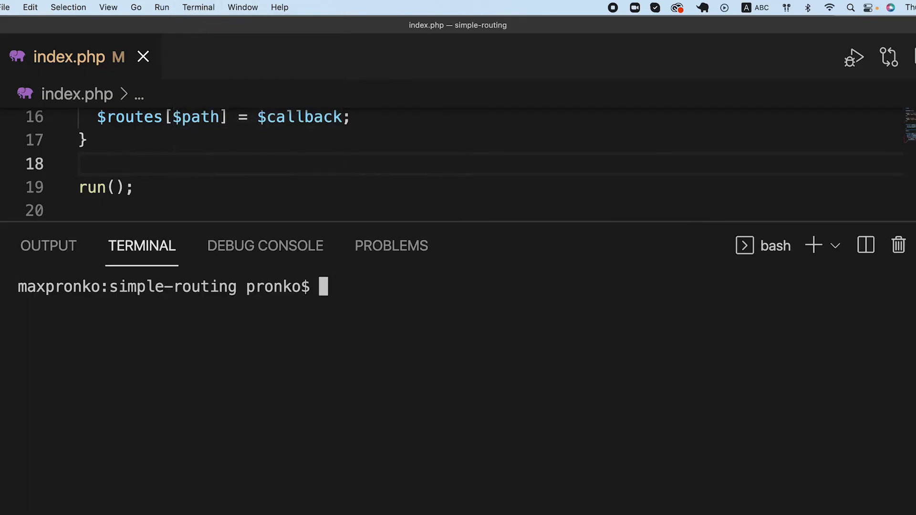
pyautogui.write('php -S')
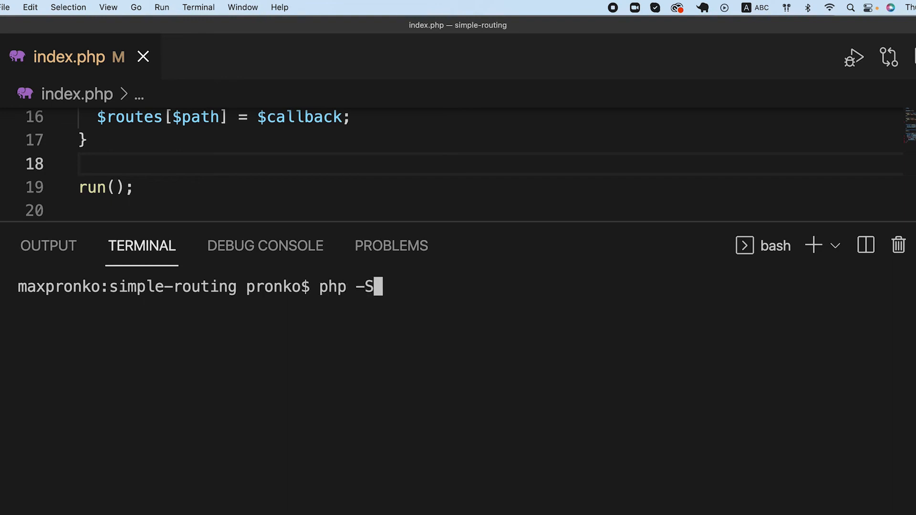
pyautogui.write('localhos')
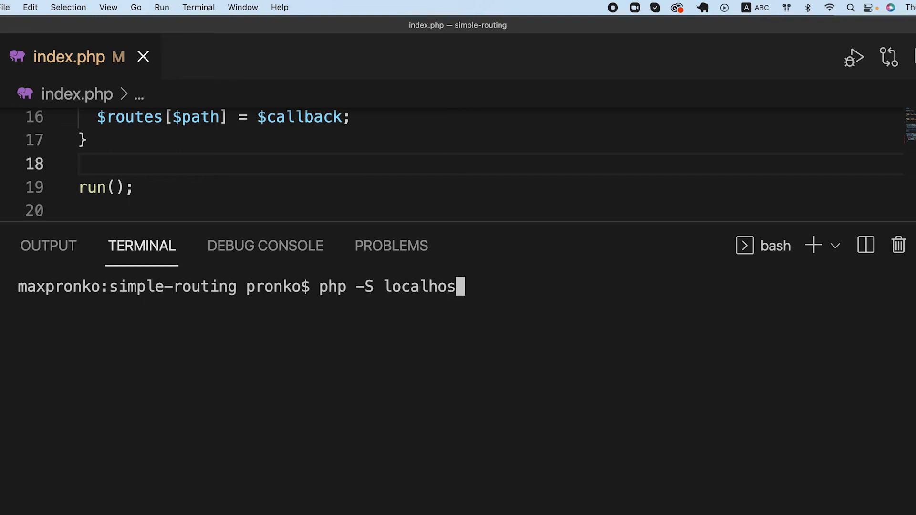
pyautogui.write('t:9990')
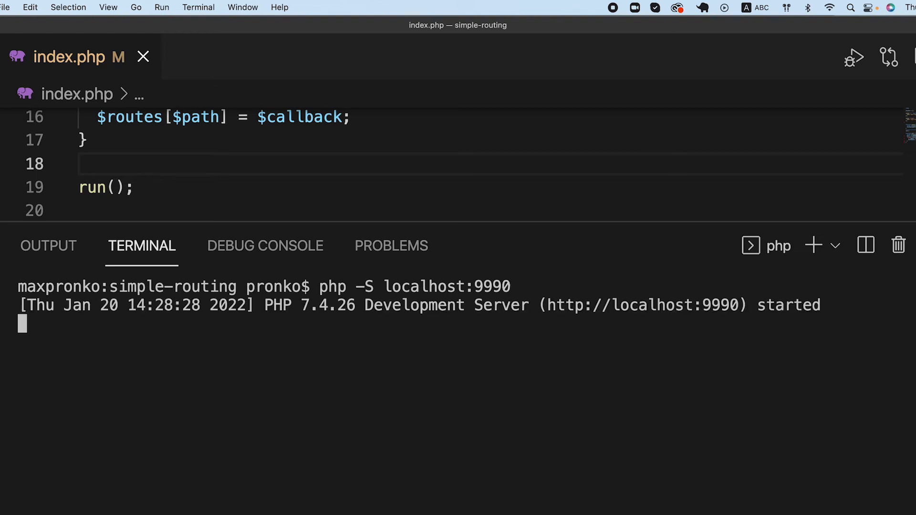
pyautogui.moveTo(645, 322)
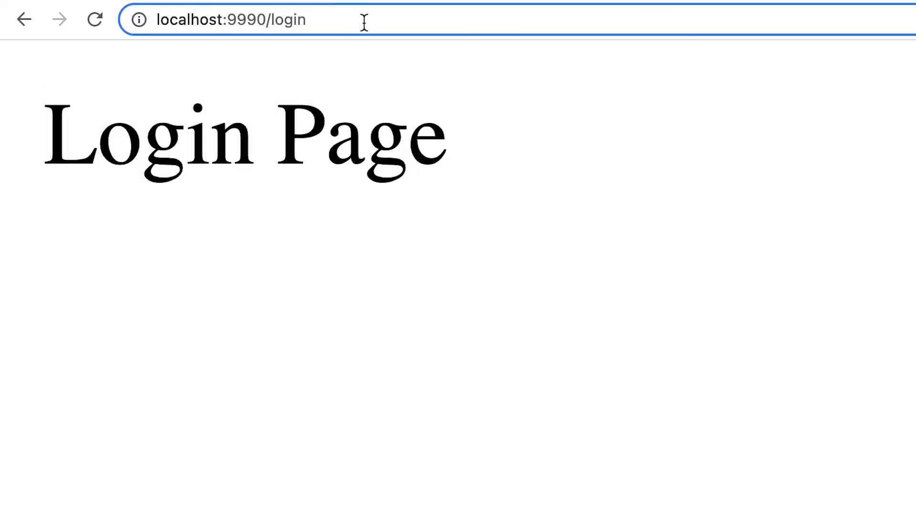
# - Test localhost:9990/login and /about-us in Chrome, adding an '/about' route in code
pyautogui.write('kqhwegqw')
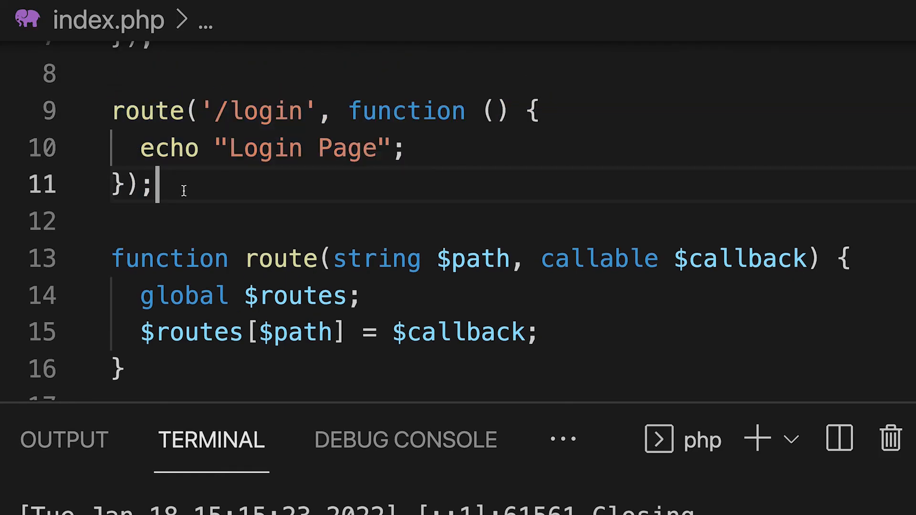
pyautogui.write('route(\'/about\', function () {\\n  echo "Login Page";\\n});')
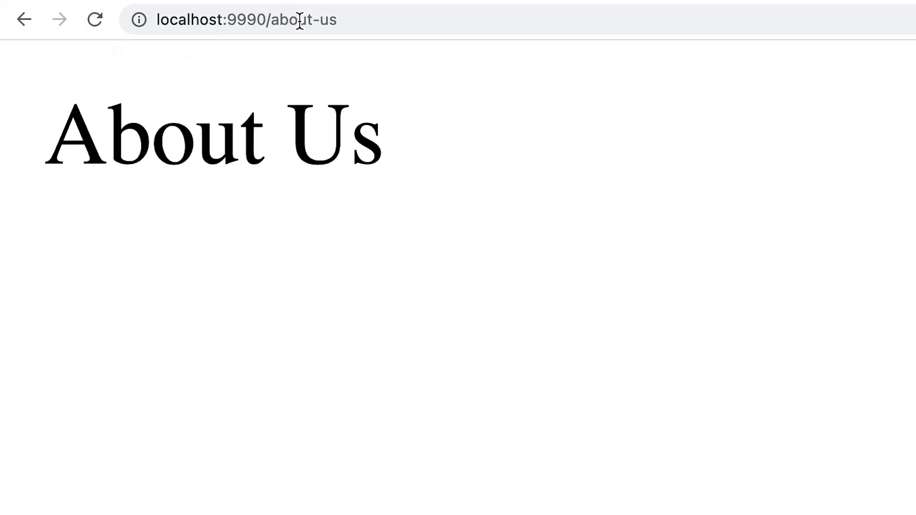
pyautogui.click(246, 19)
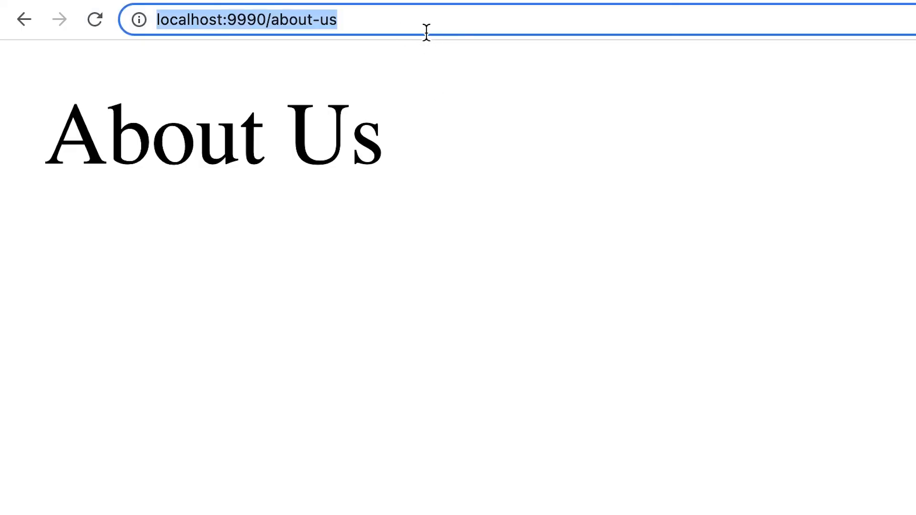
pyautogui.moveTo(438, 270)
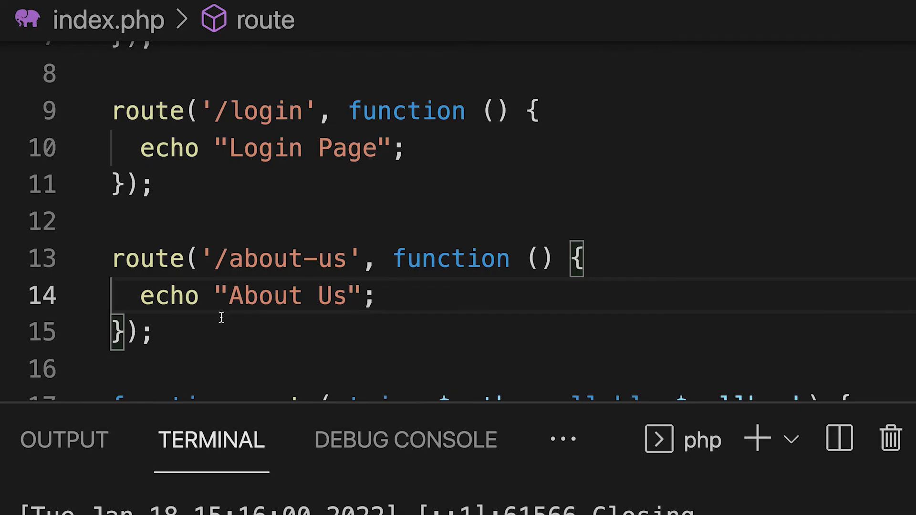
# - Start a '/404' route, add a $found = false flag, and fetch $routes['/404'] when unmatched
pyautogui.write("route('/'")
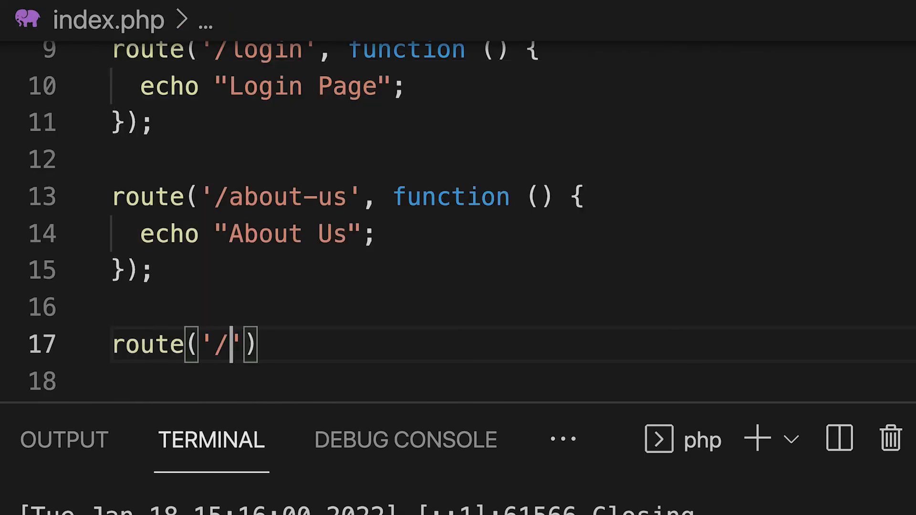
pyautogui.write("404', functio")
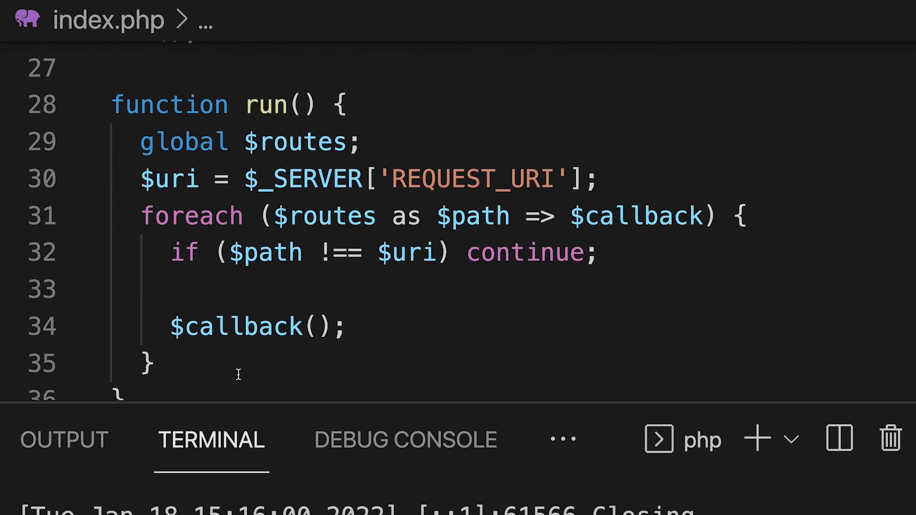
pyautogui.write('$found = fa')
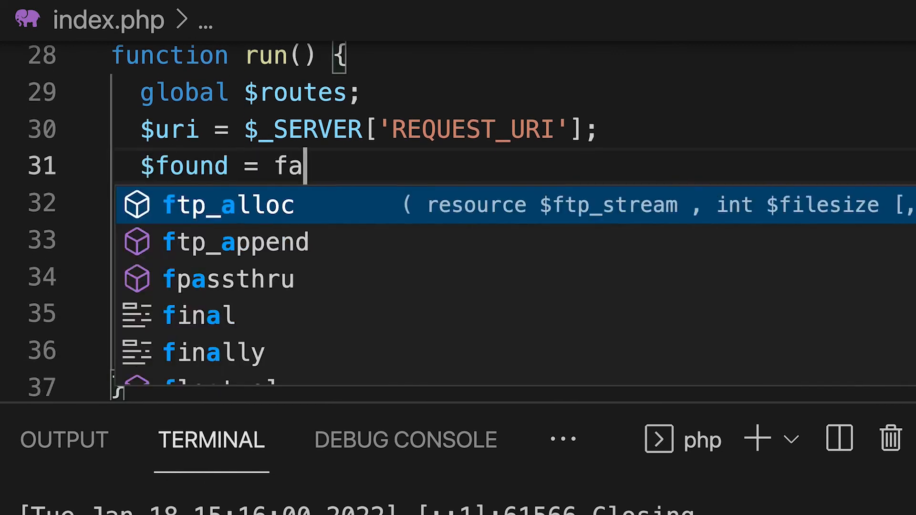
pyautogui.write('$notFoundCallback =')
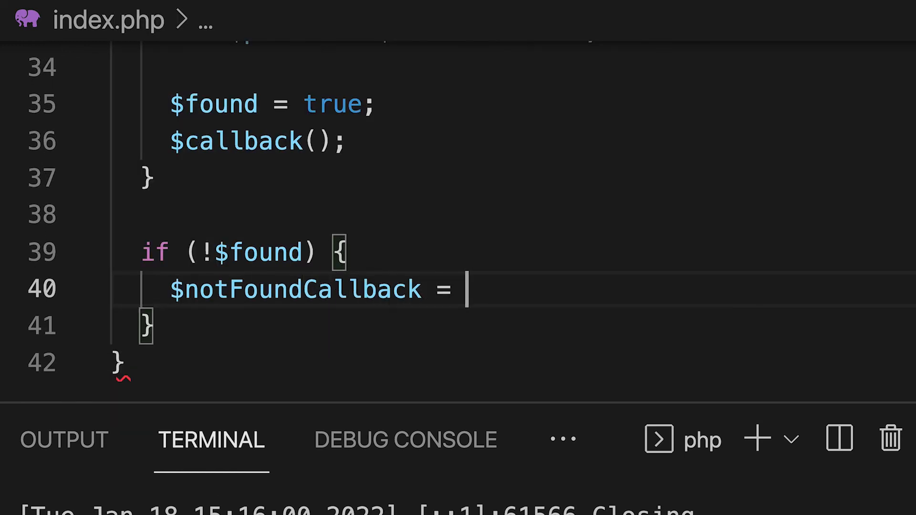
pyautogui.write('$routes[]')
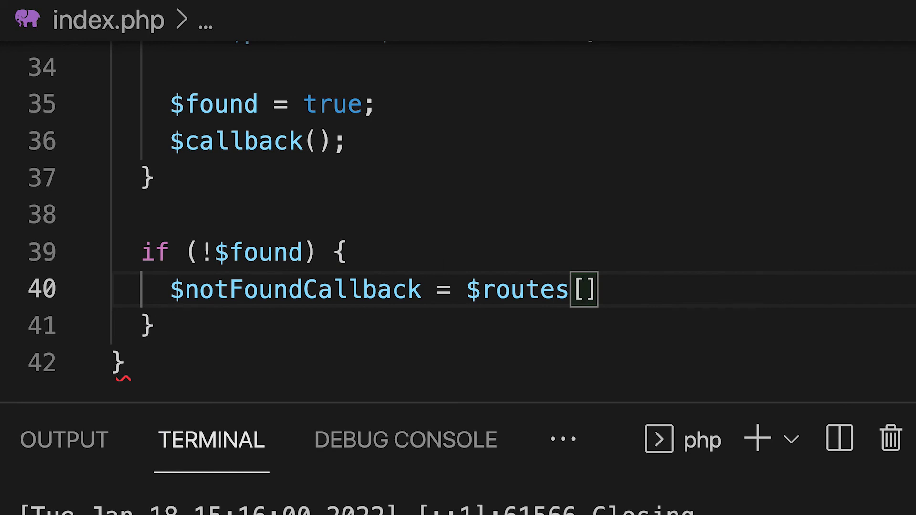
pyautogui.write("'/404'")
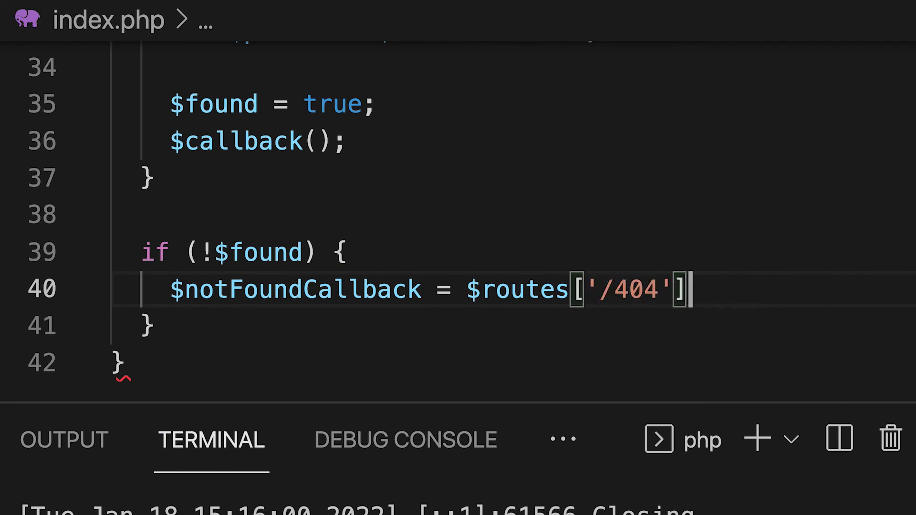